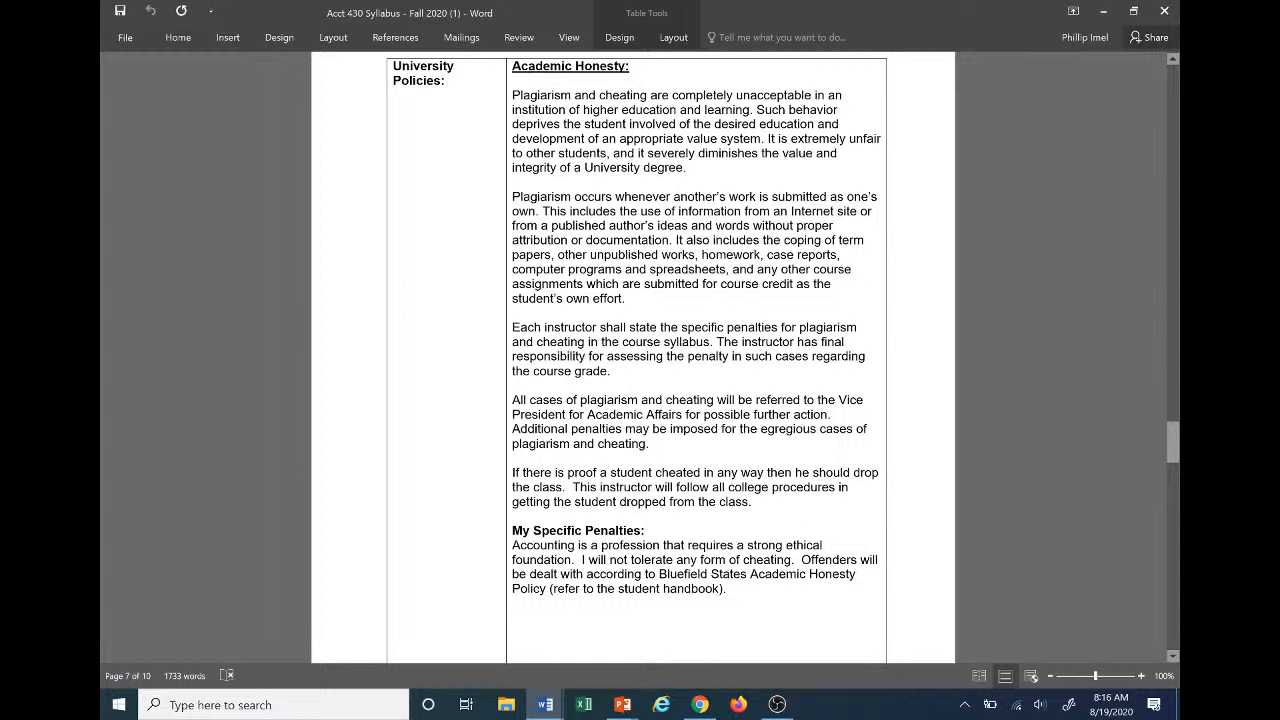
{"action": "scroll", "scroll_direction": "down", "scroll_amount": 3}
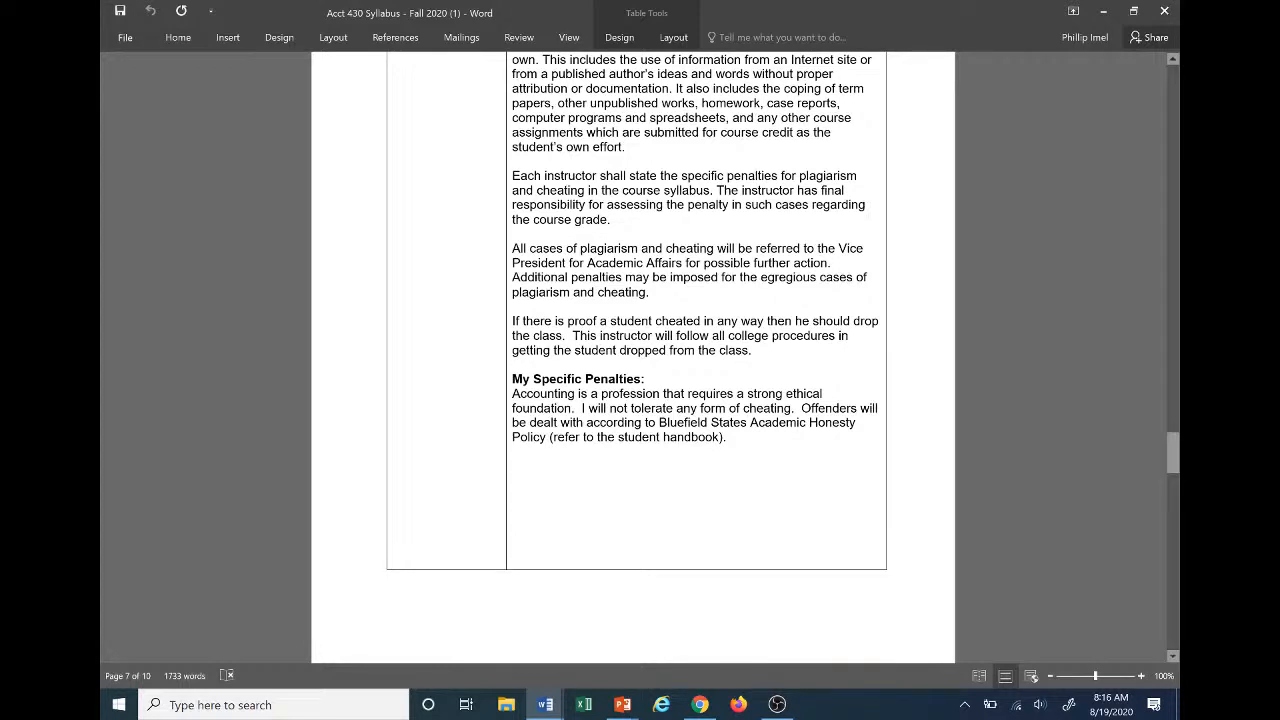
{"action": "scroll", "scroll_direction": "down", "scroll_amount": 3}
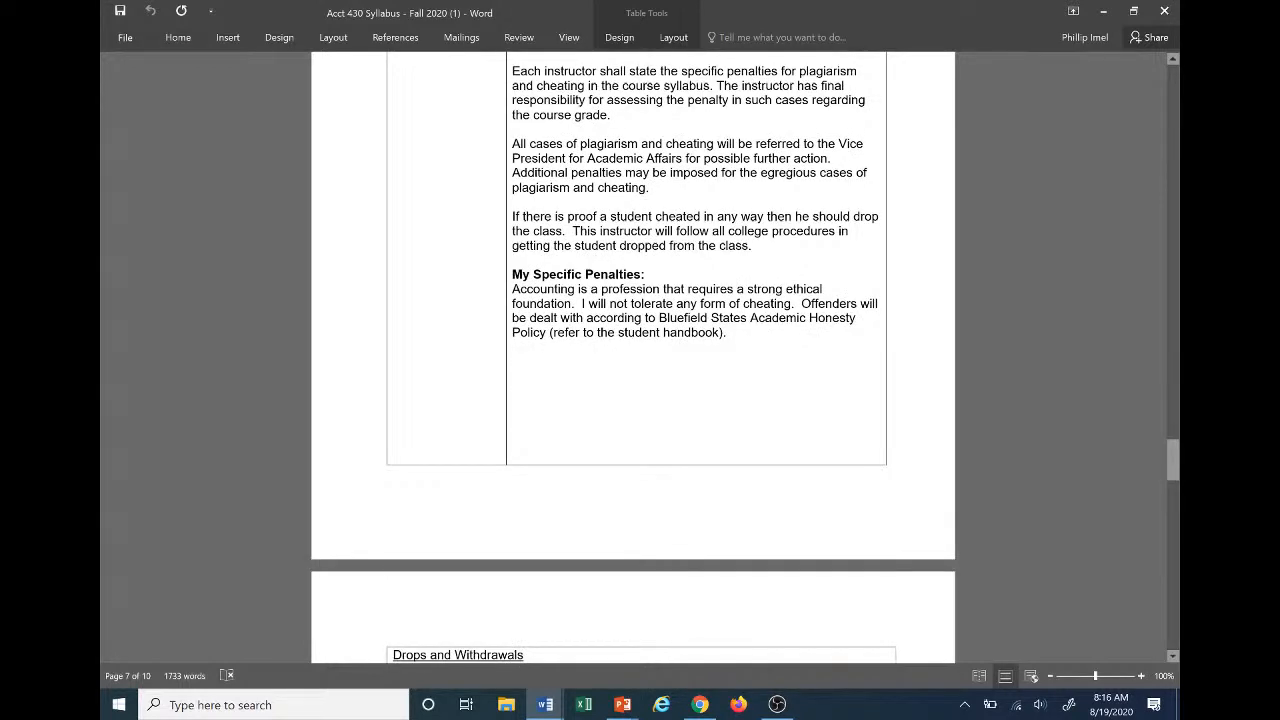
{"action": "scroll", "scroll_direction": "down", "scroll_amount": 3}
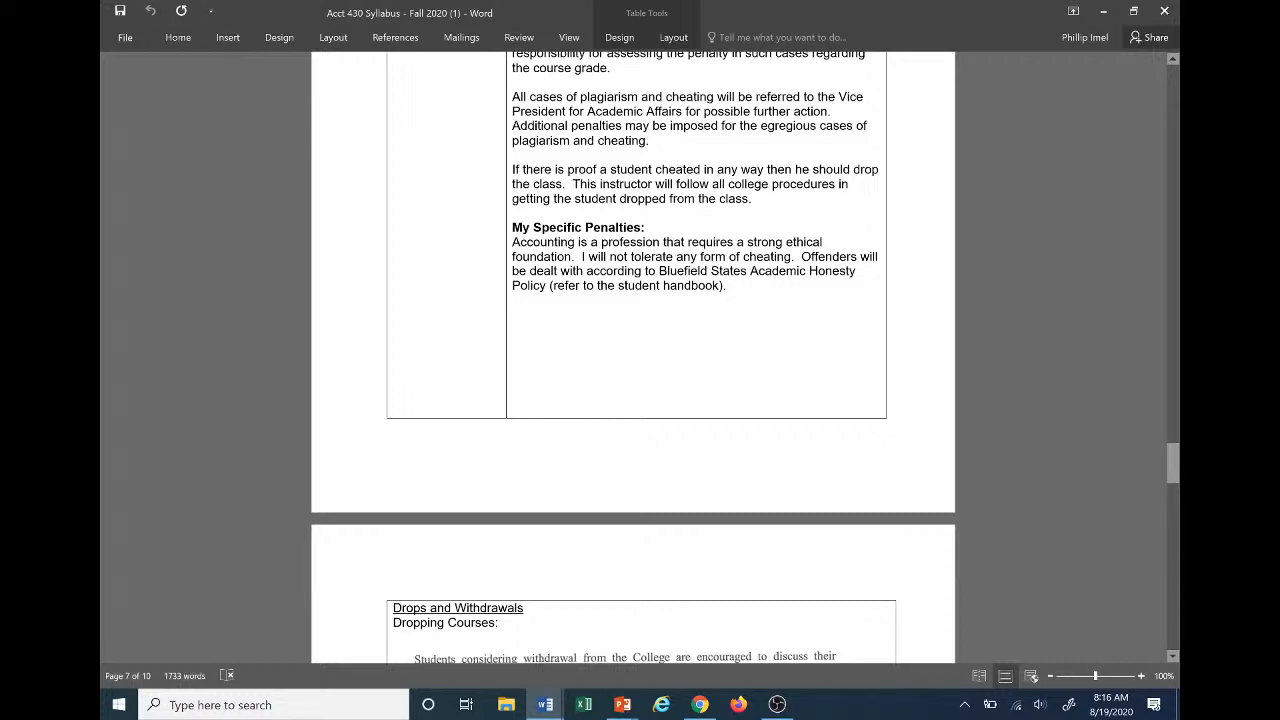
{"action": "scroll", "scroll_direction": "down", "scroll_amount": 3}
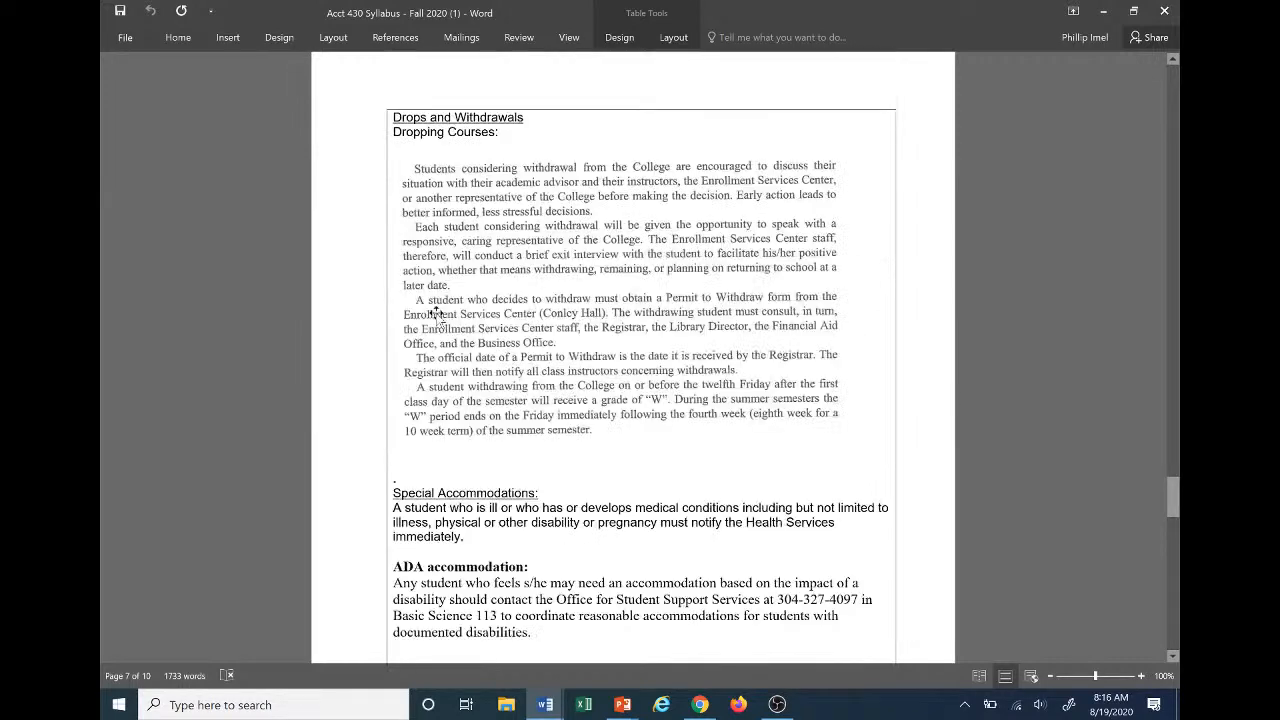
{"action": "scroll", "scroll_direction": "down", "scroll_amount": 3}
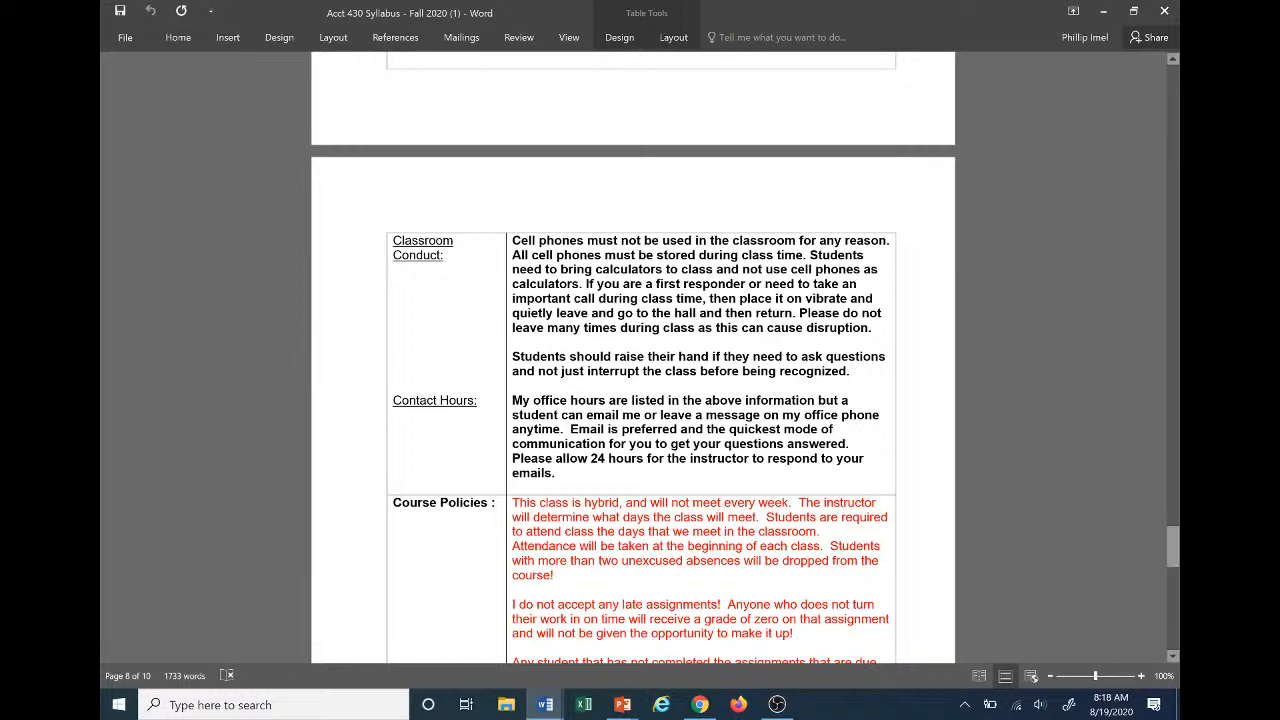
{"action": "scroll", "scroll_direction": "down", "scroll_amount": 3}
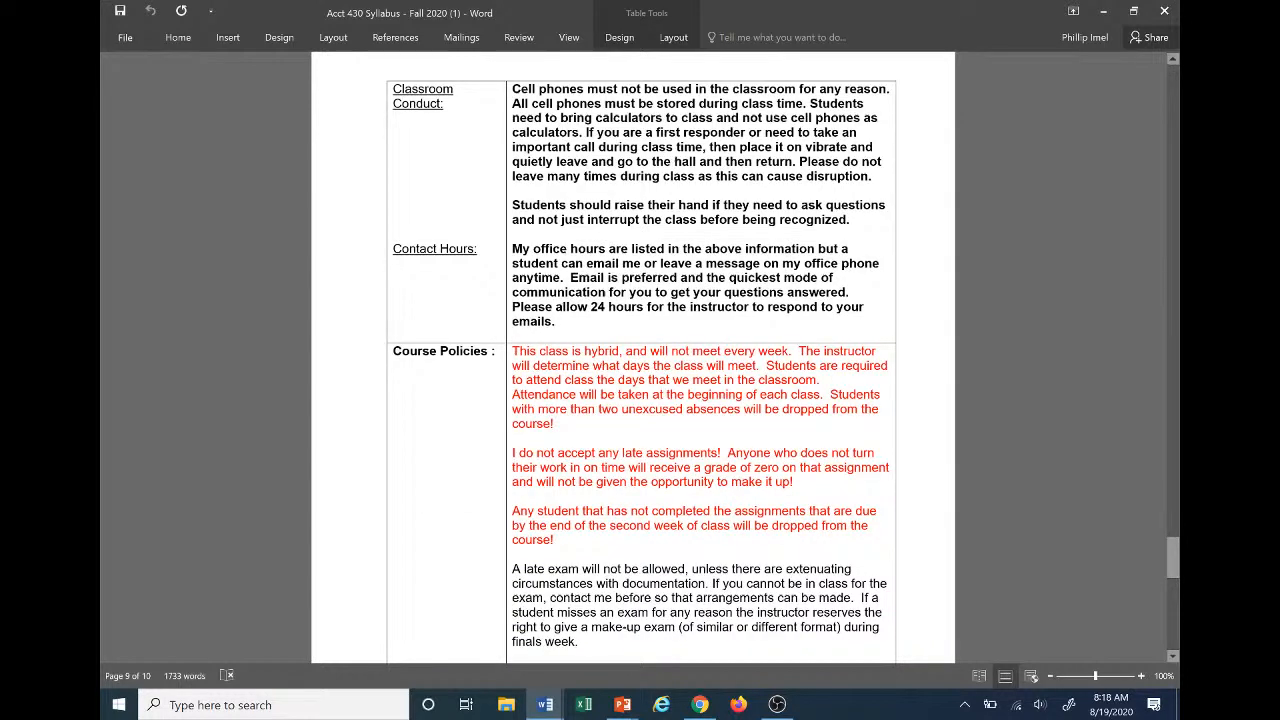
{"action": "mouse_move", "coordinate": [318, 296]}
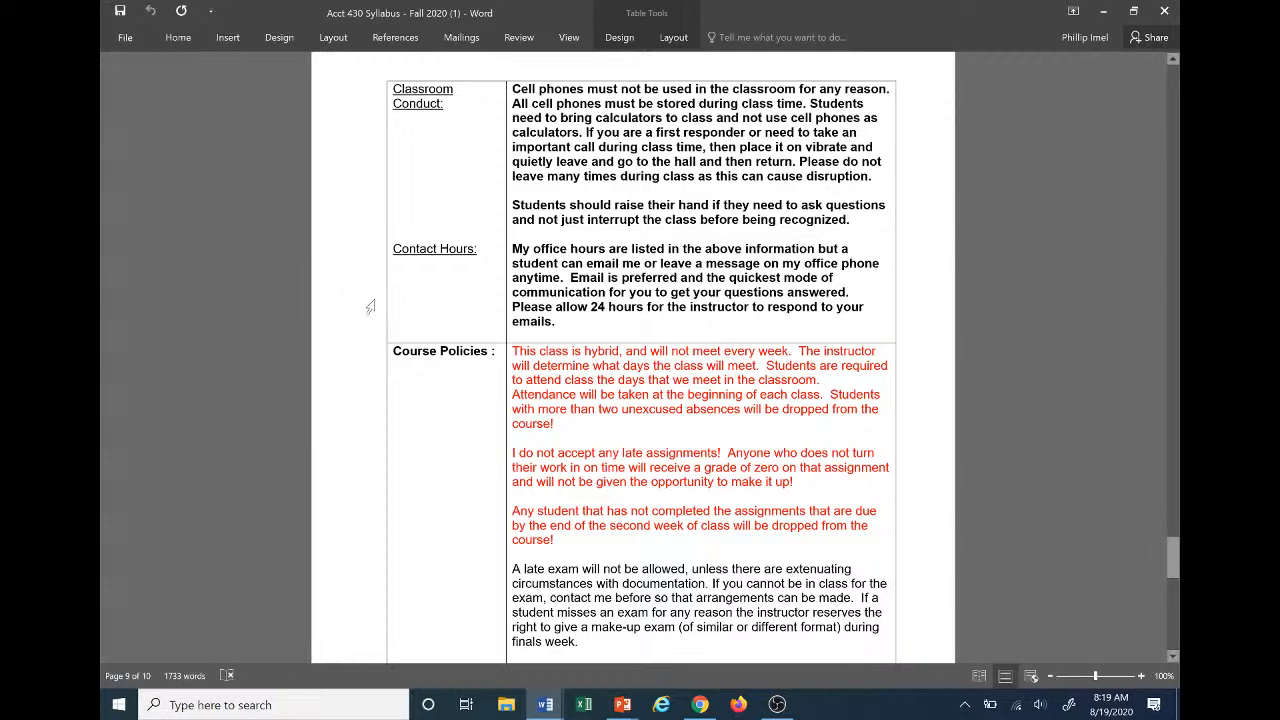
{"action": "scroll", "scroll_direction": "down", "scroll_amount": 3}
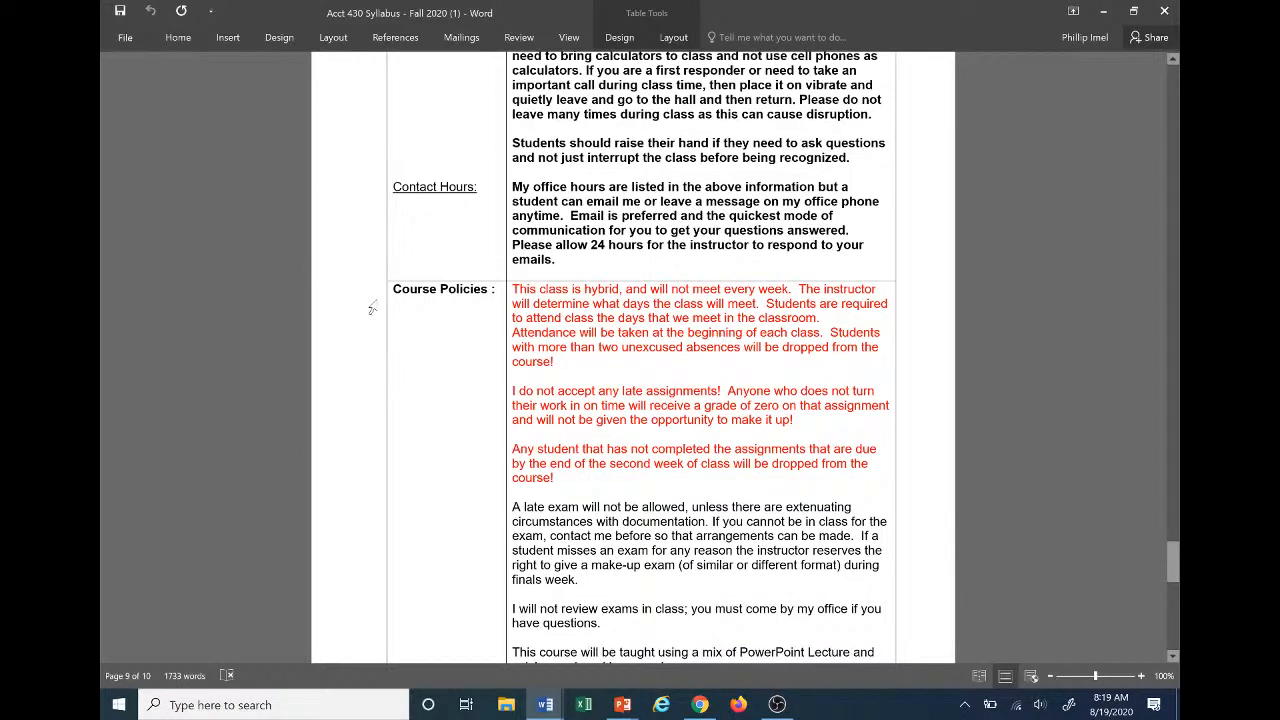
{"action": "scroll", "scroll_direction": "down", "scroll_amount": 3}
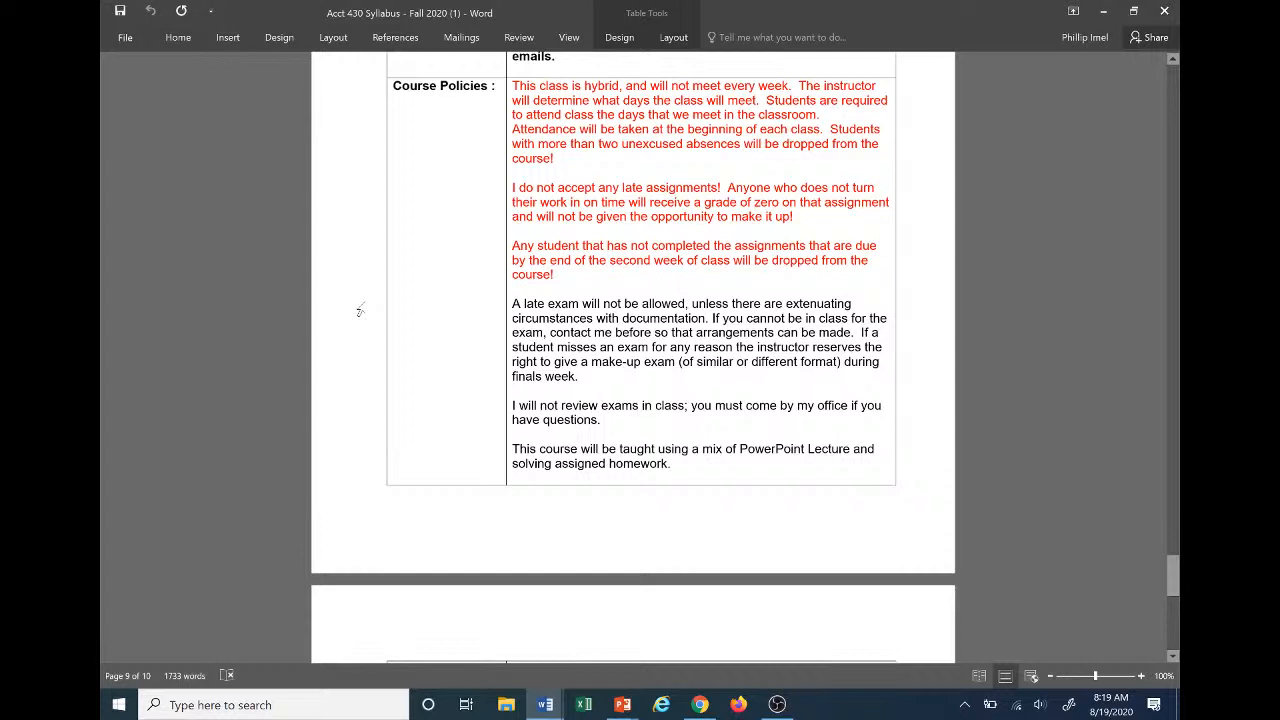
{"action": "mouse_move", "coordinate": [360, 308]}
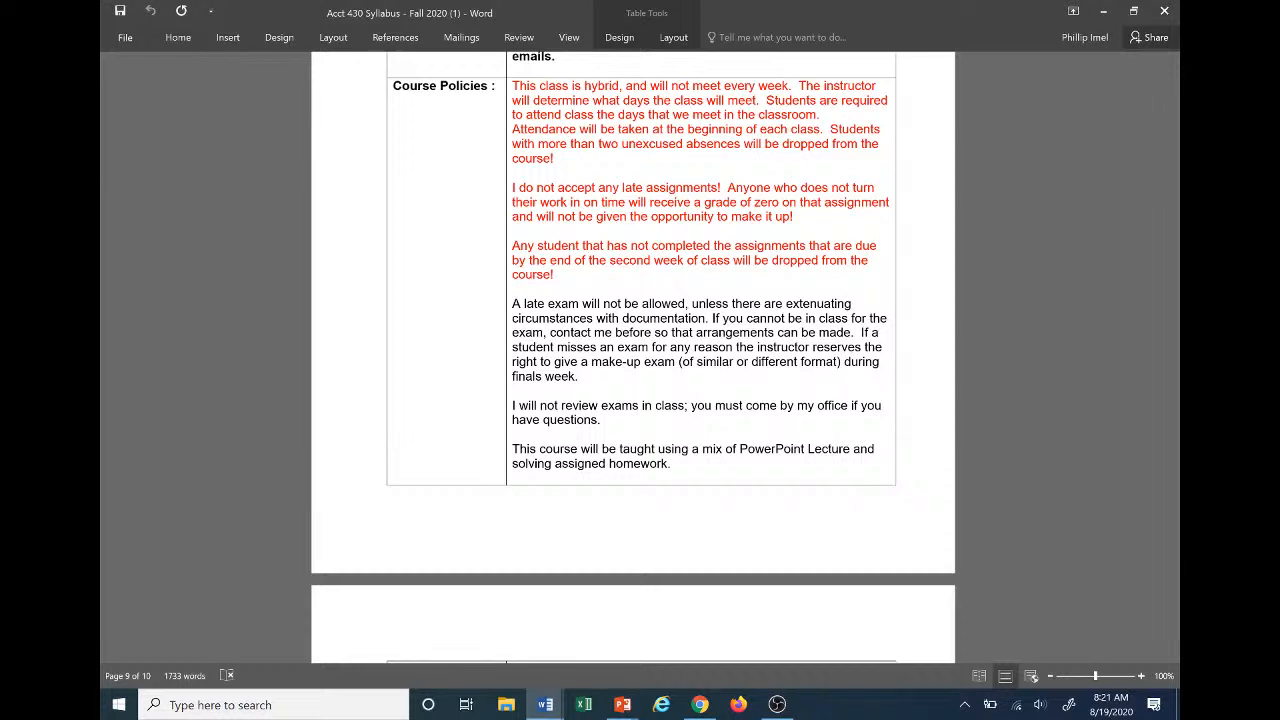
{"action": "scroll", "scroll_direction": "down", "scroll_amount": 3}
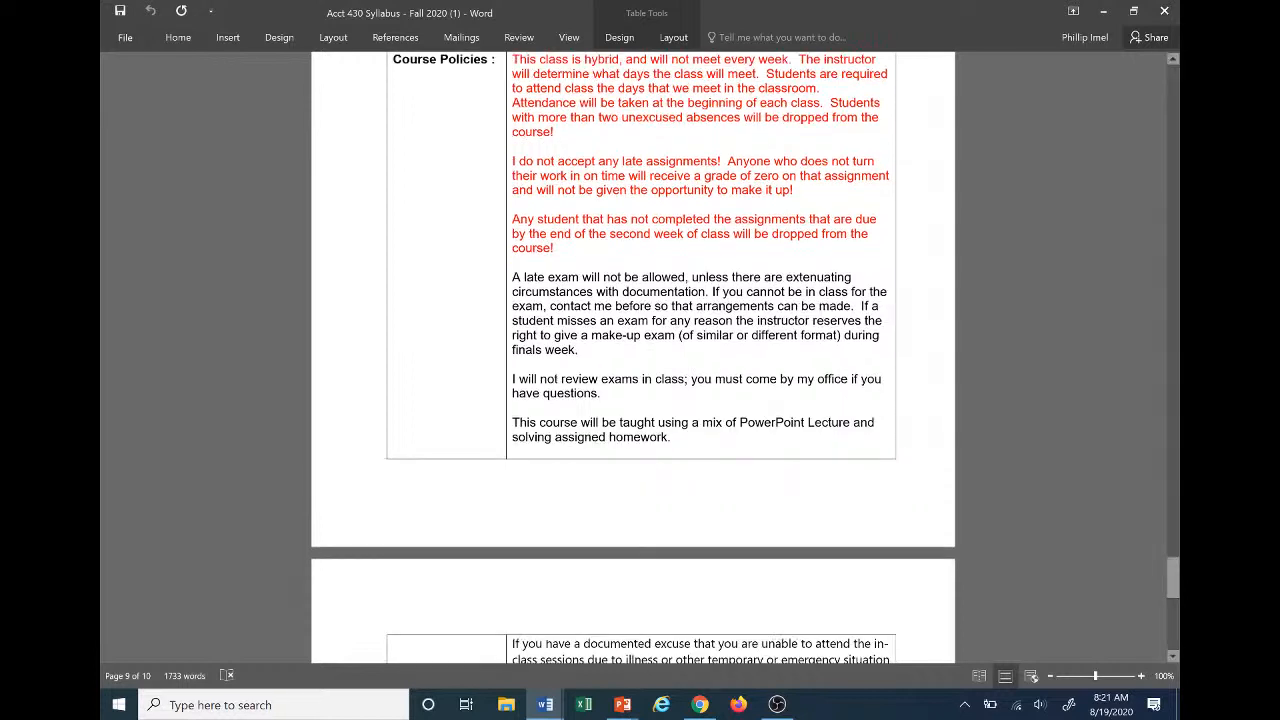
{"action": "scroll", "scroll_direction": "down", "scroll_amount": 3}
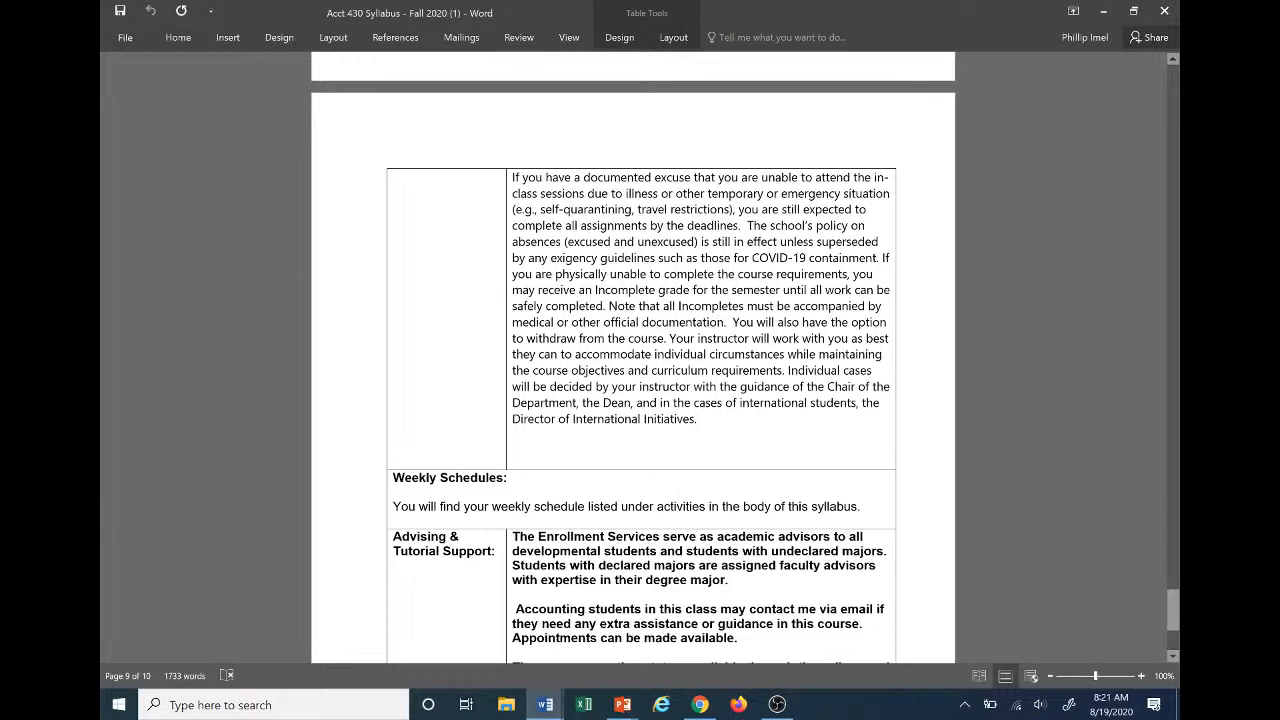
{"action": "mouse_move", "coordinate": [481, 258]}
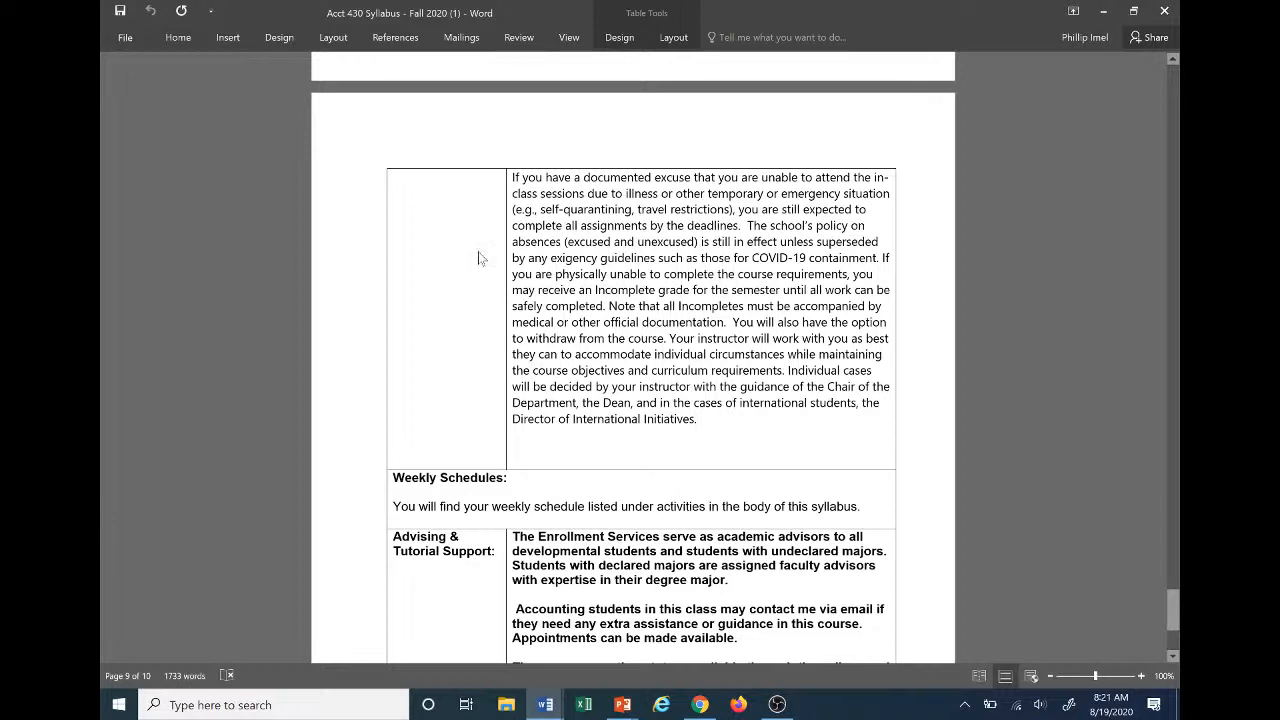